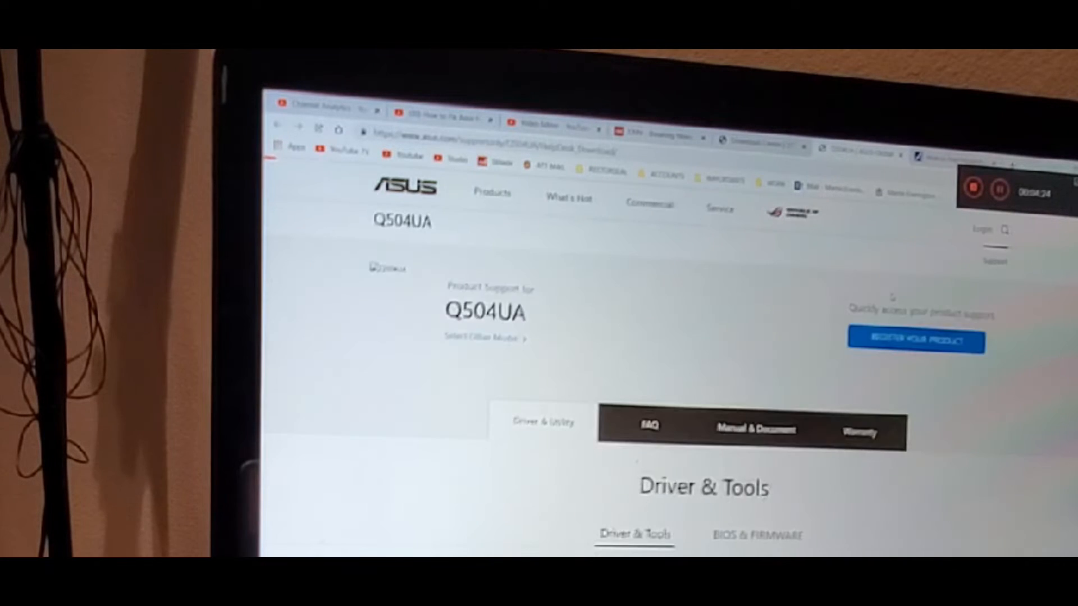
Step: Select model Q504UA and OS Windows 10 64-bit to list the VGA and BIOS drivers
scroll("down", 3)
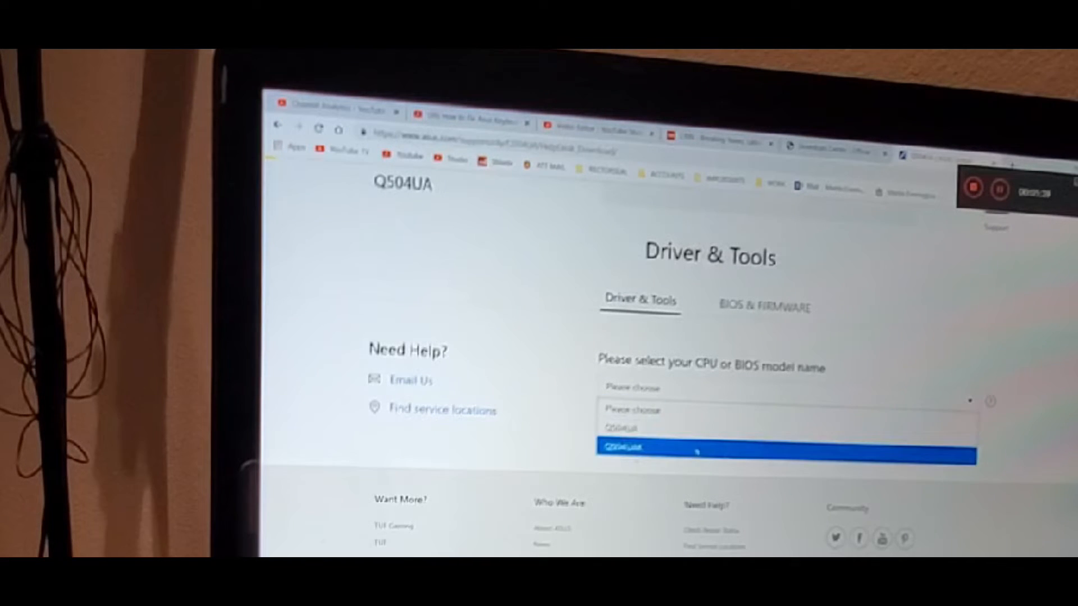
left_click(634, 447)
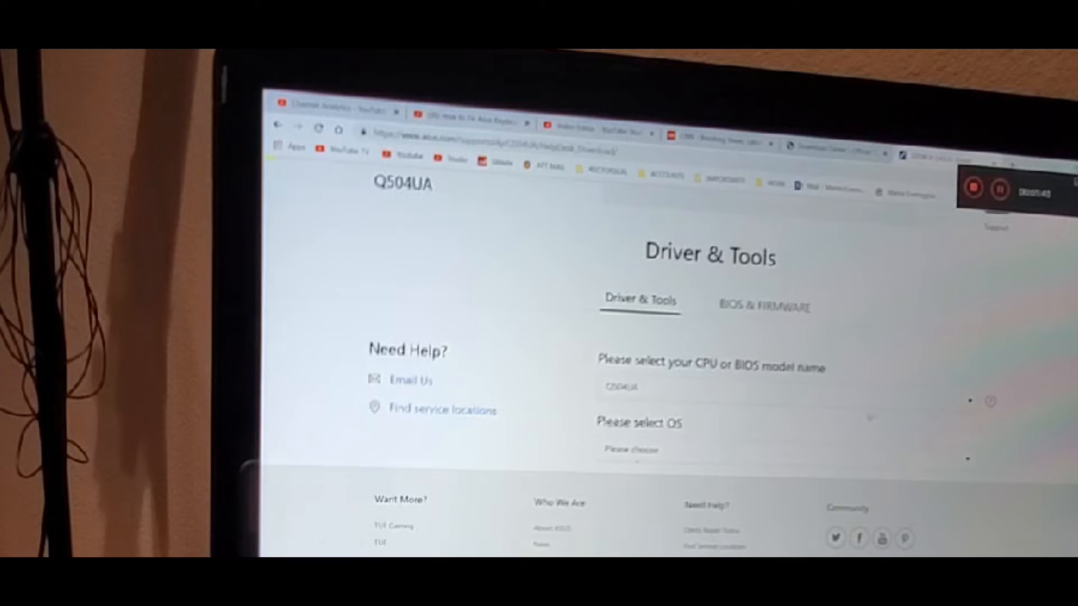
scroll("down", 3)
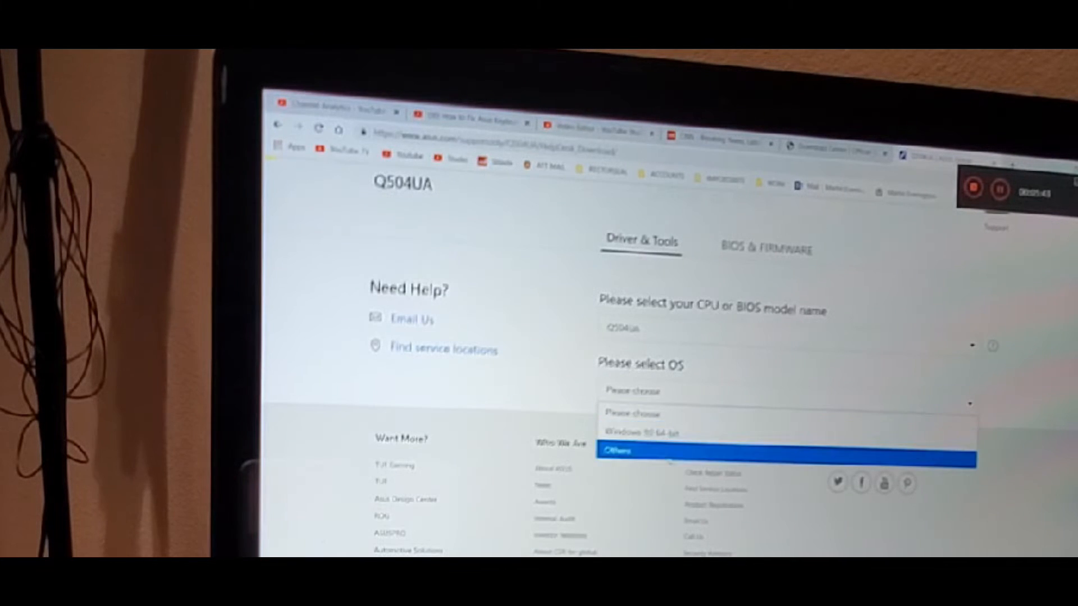
left_click(619, 449)
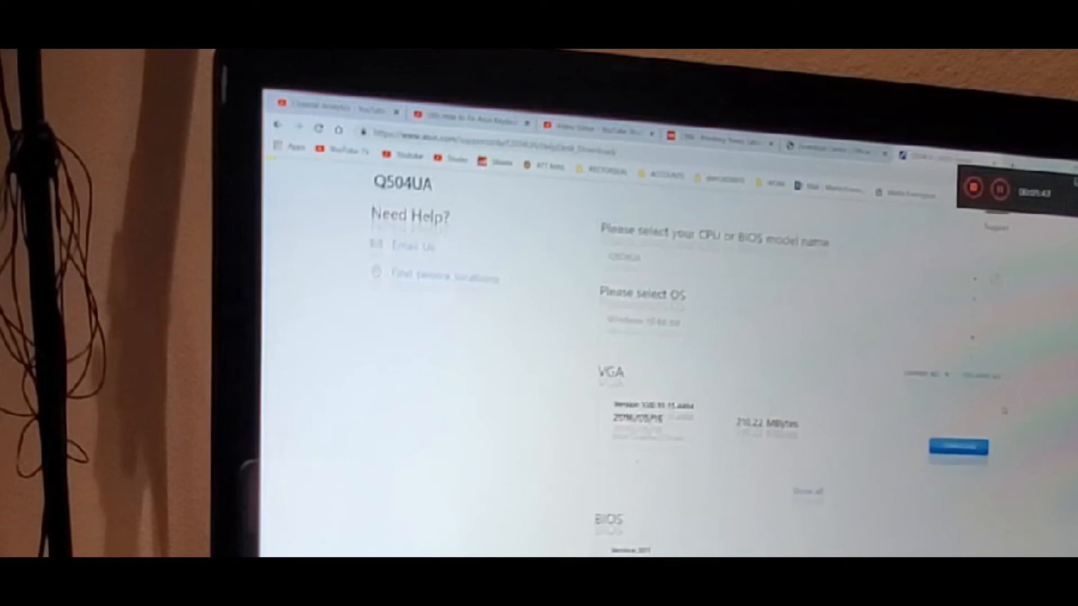